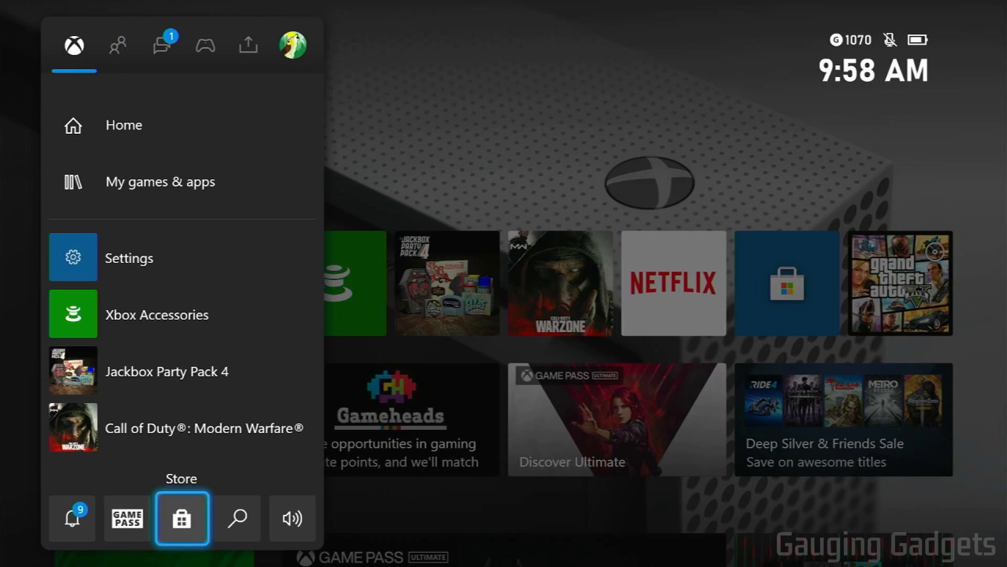
- Search the Xbox Store for 'Tw', pick the Twitch result and install it
left_click(181, 519)
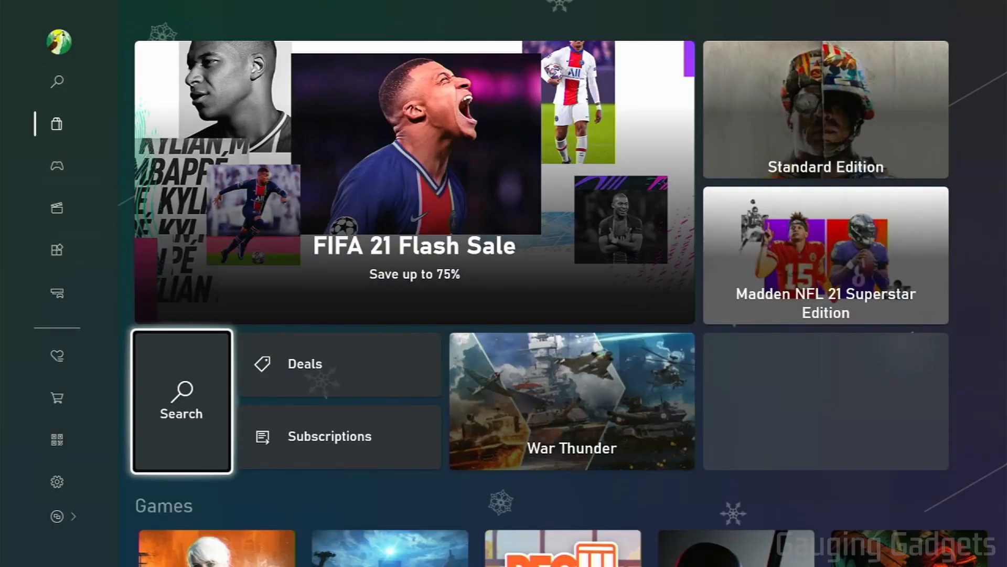
left_click(181, 400)
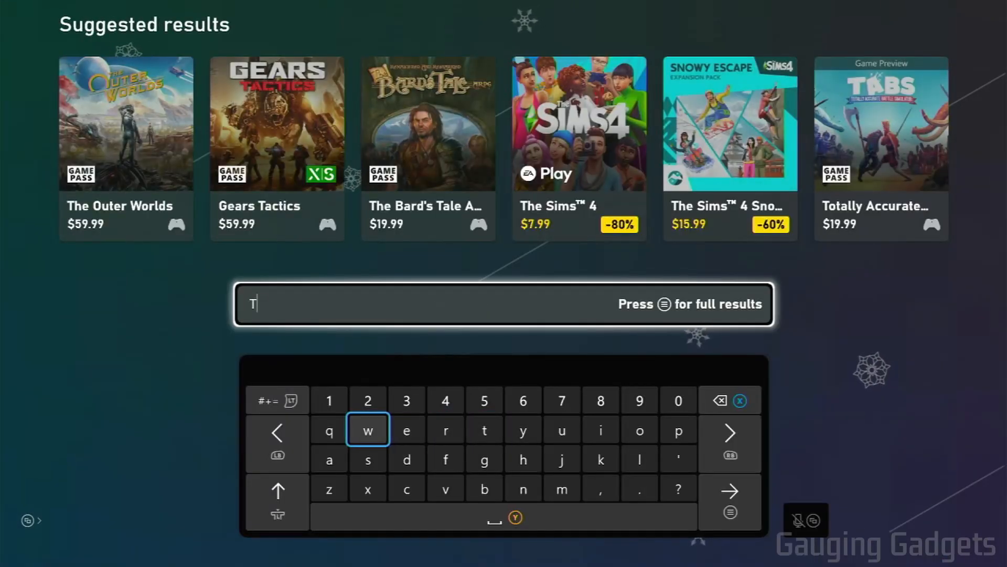
left_click(367, 429)
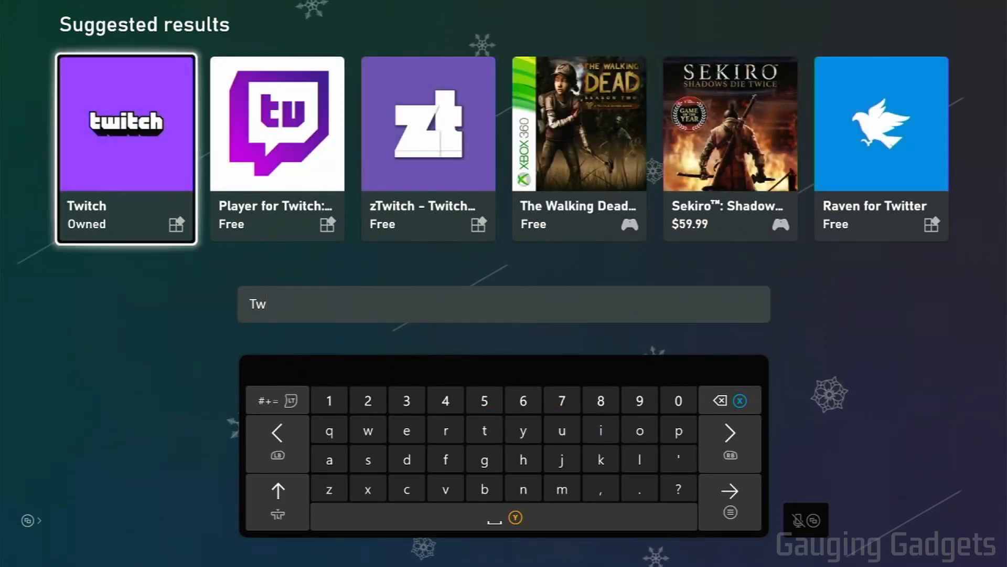
left_click(124, 125)
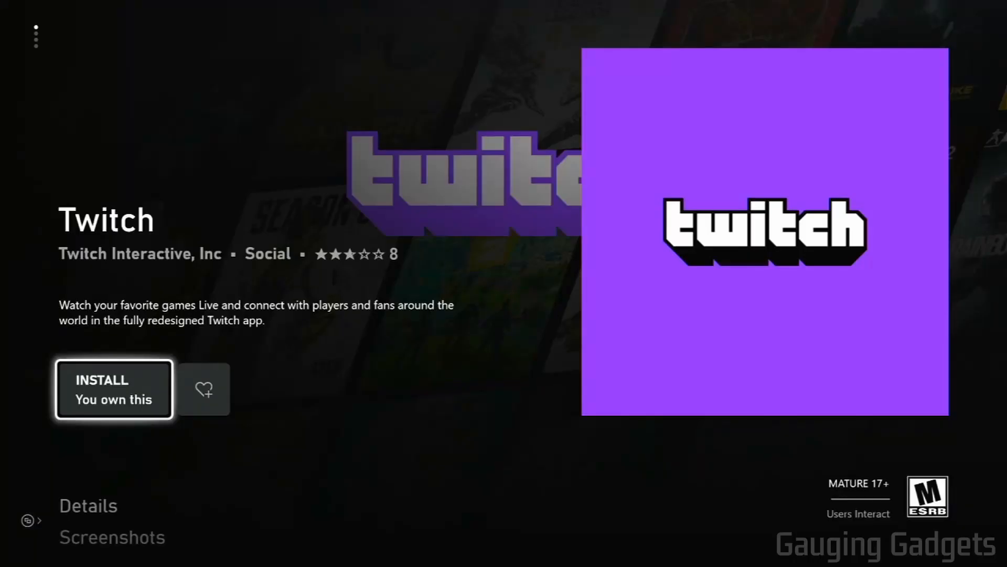
left_click(113, 388)
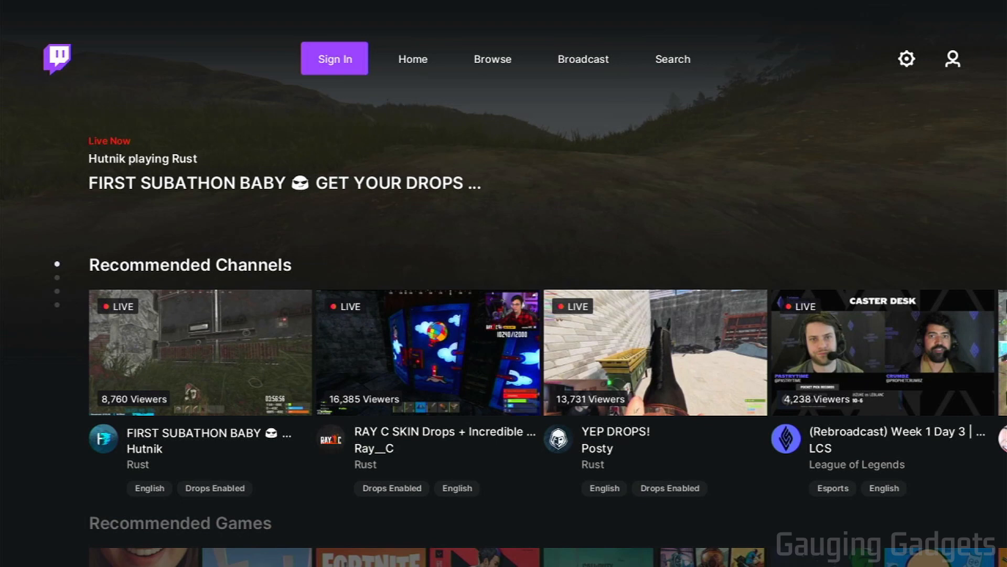
- Sign in to the Twitch account and move along the top navigation toward Broadcast
left_click(334, 58)
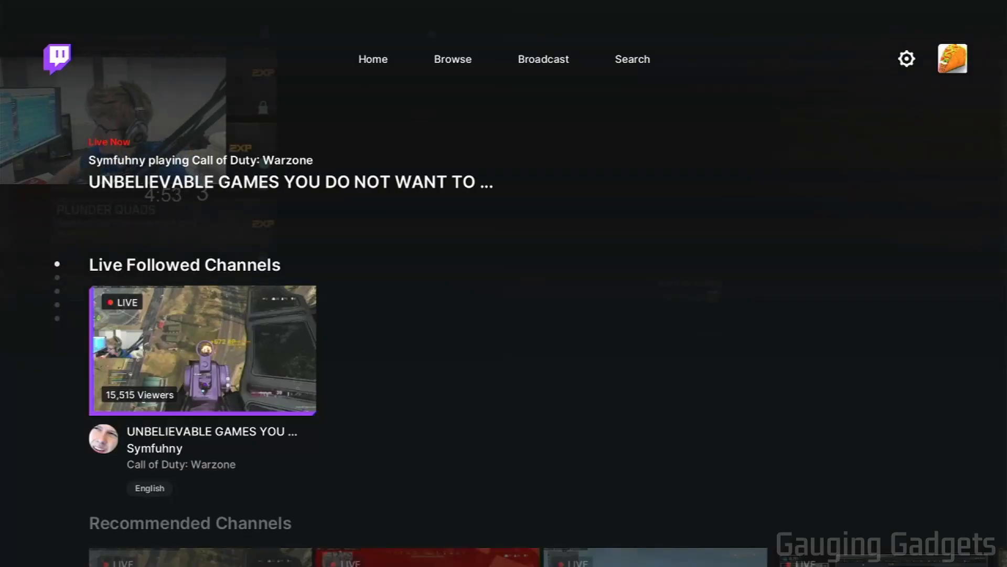
left_click(452, 59)
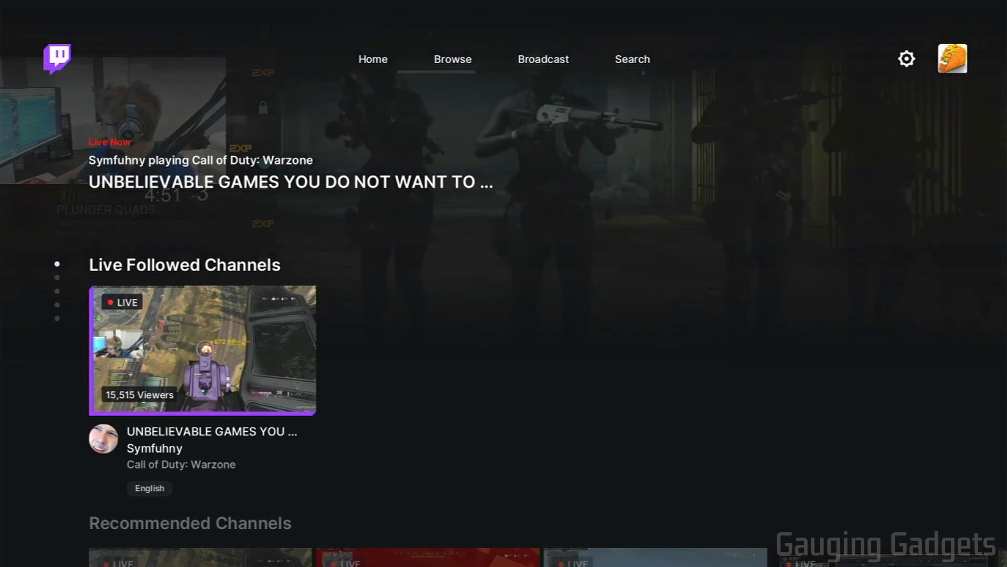
left_click(373, 59)
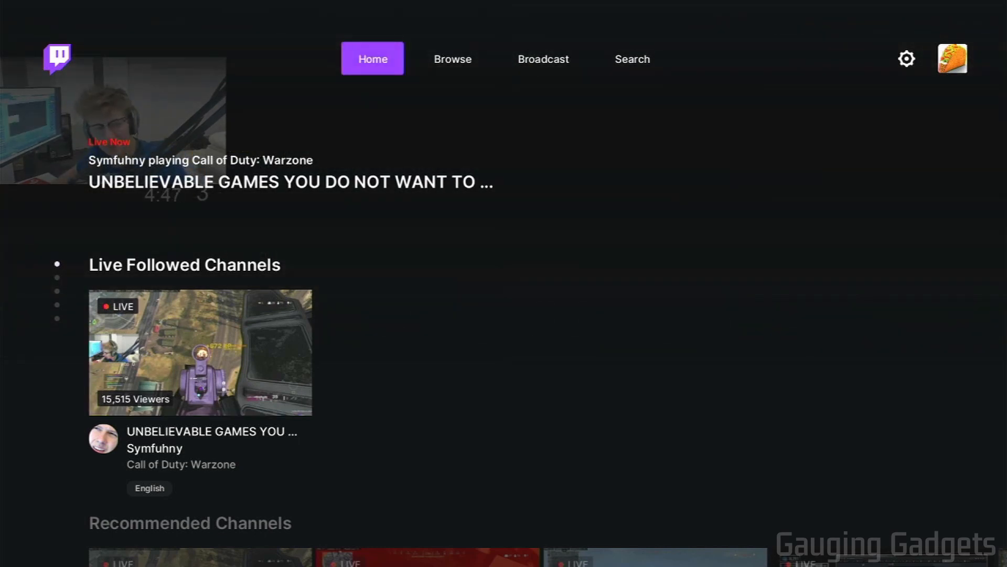
left_click(453, 58)
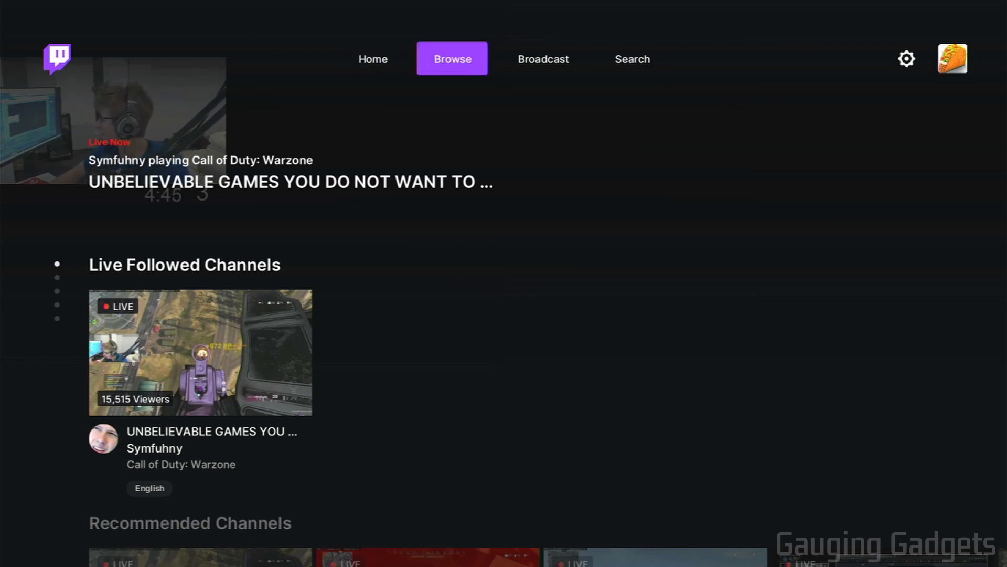
- Show the broadcast setup with title 'Test stream', Twitch destination, 720p and audio levels
left_click(372, 58)
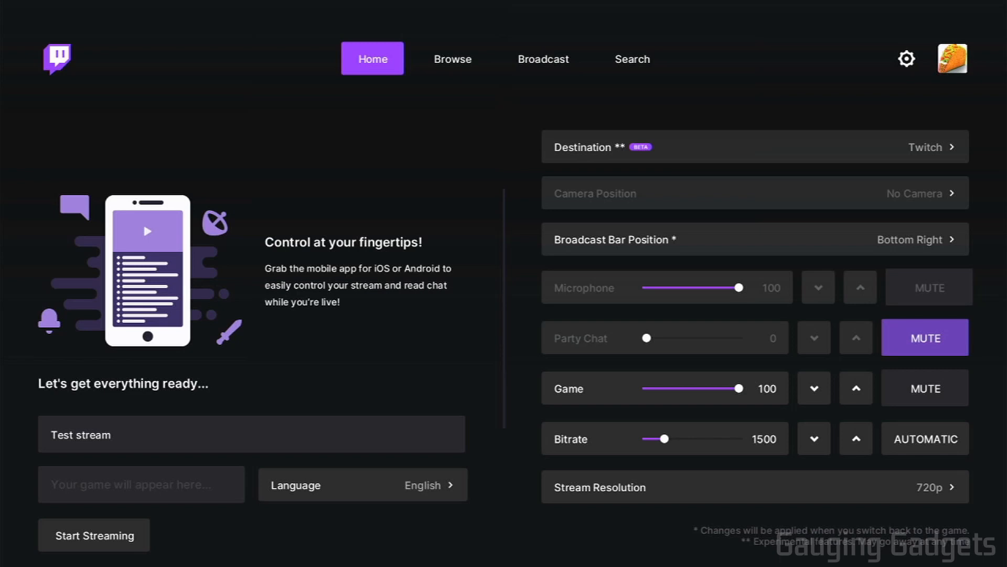
left_click(250, 433)
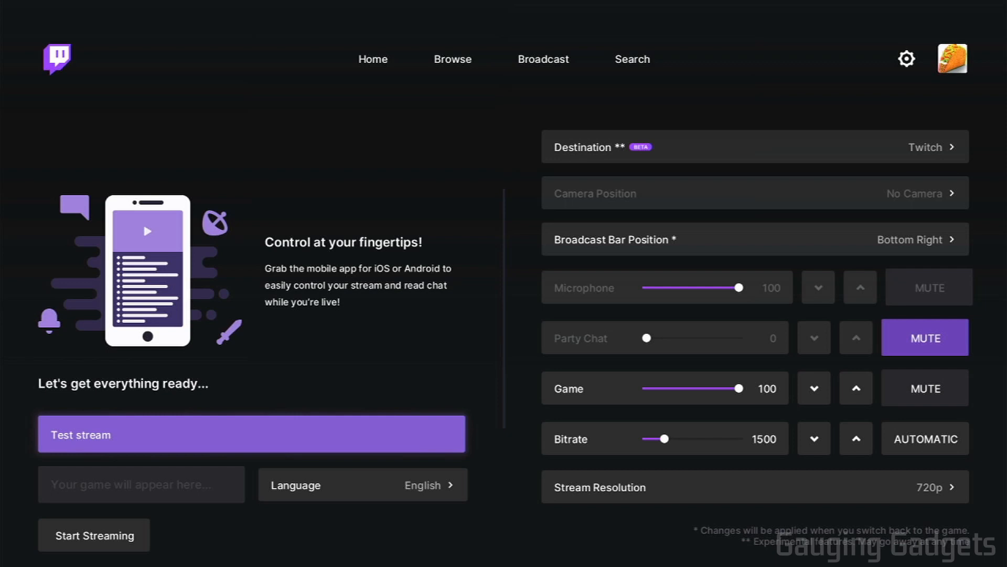
left_click(362, 484)
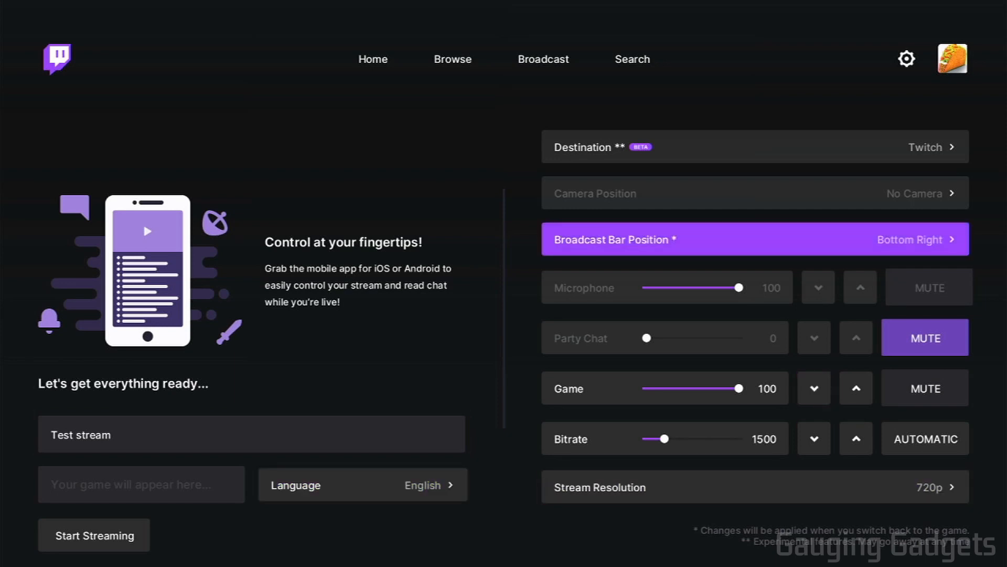
left_click(754, 147)
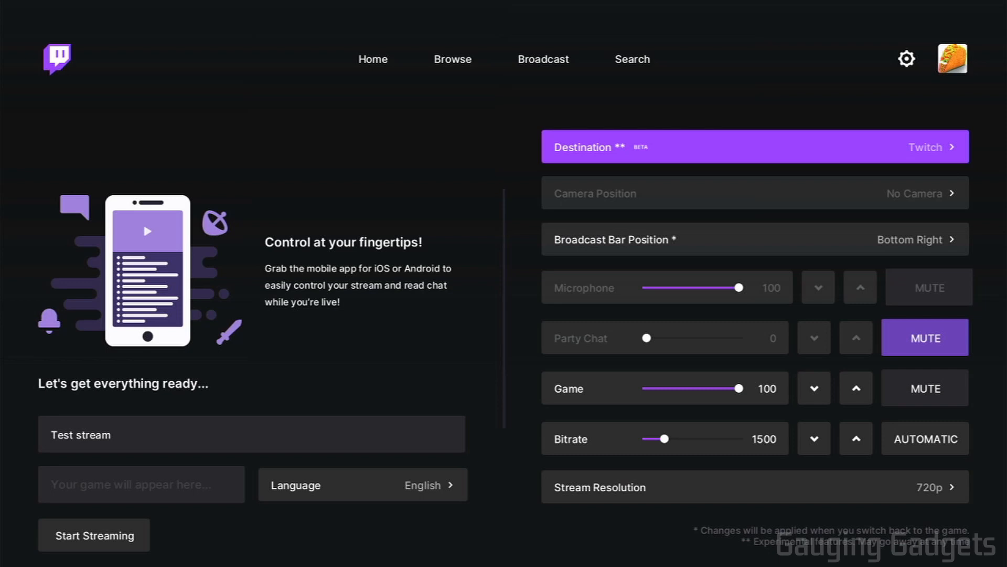
left_click(754, 146)
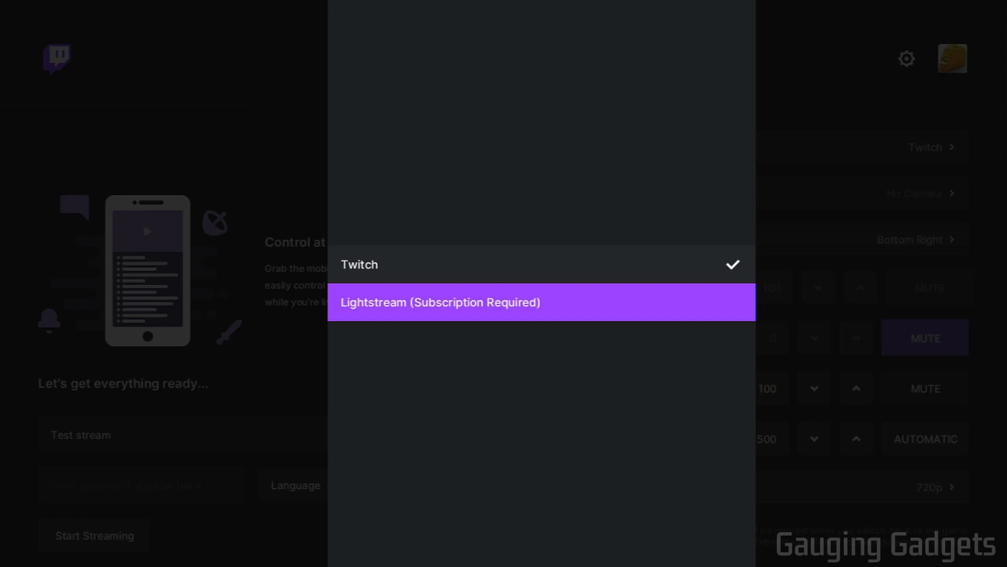
left_click(359, 264)
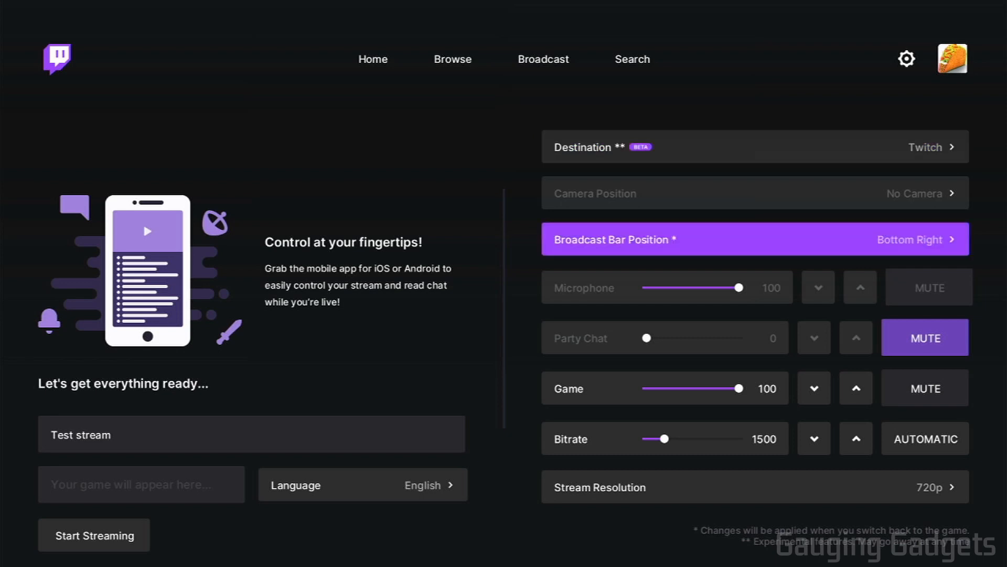
- Change the broadcast bar position from Bottom Right to Top Right
left_click(94, 534)
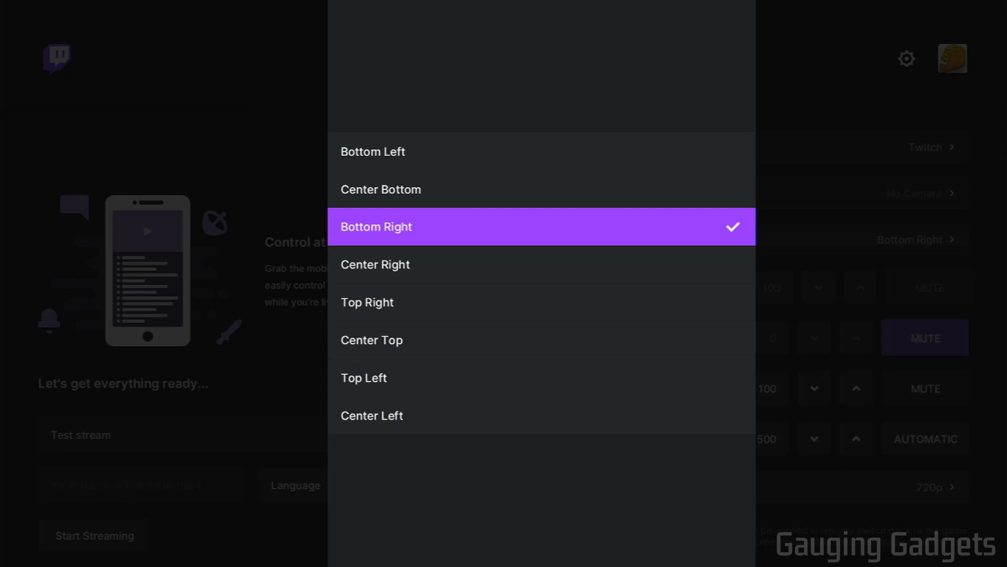
left_click(367, 302)
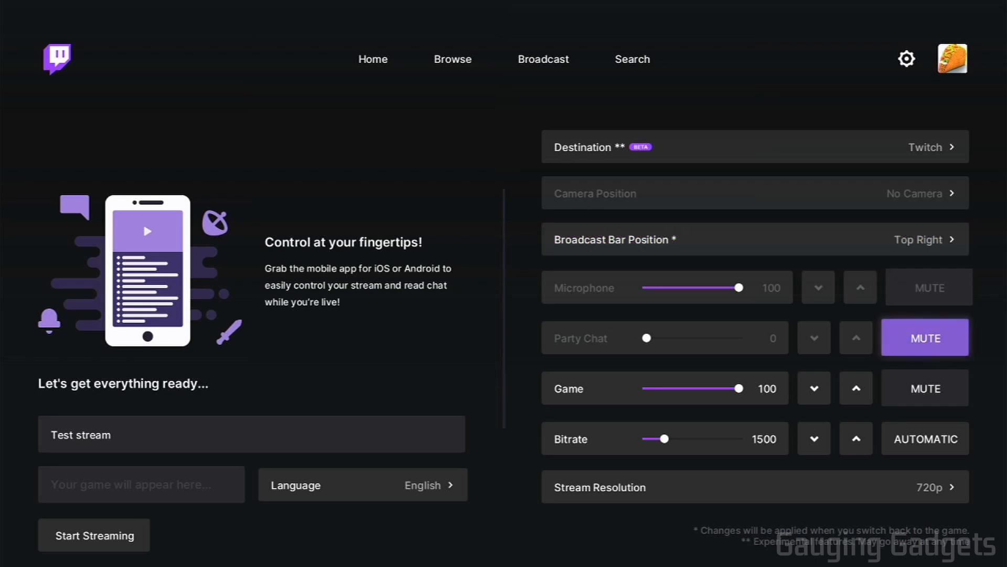
- Show the Stream Resolution list of 1080p, 720p, 480p and 360p, with 720p chosen
left_click(925, 387)
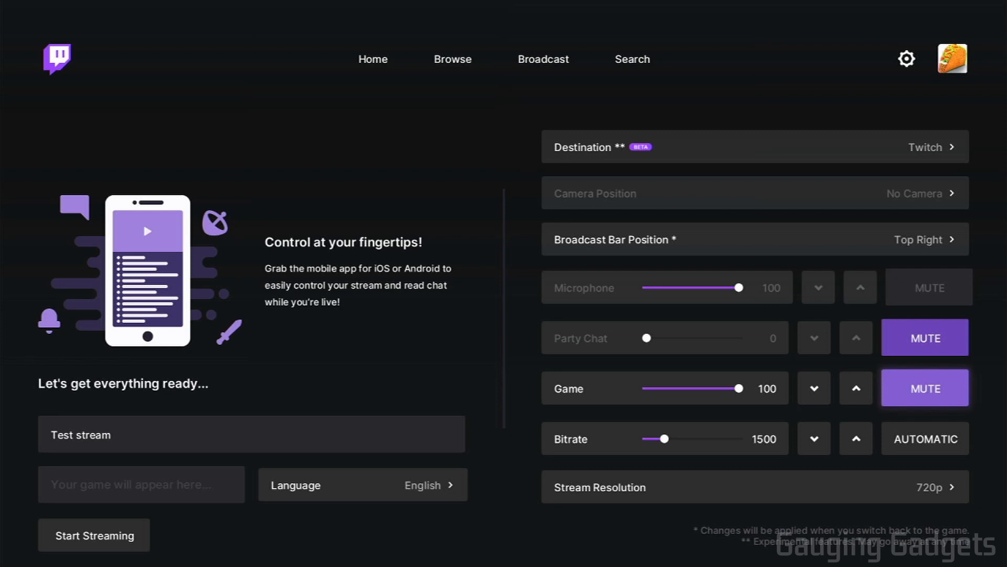
left_click(925, 389)
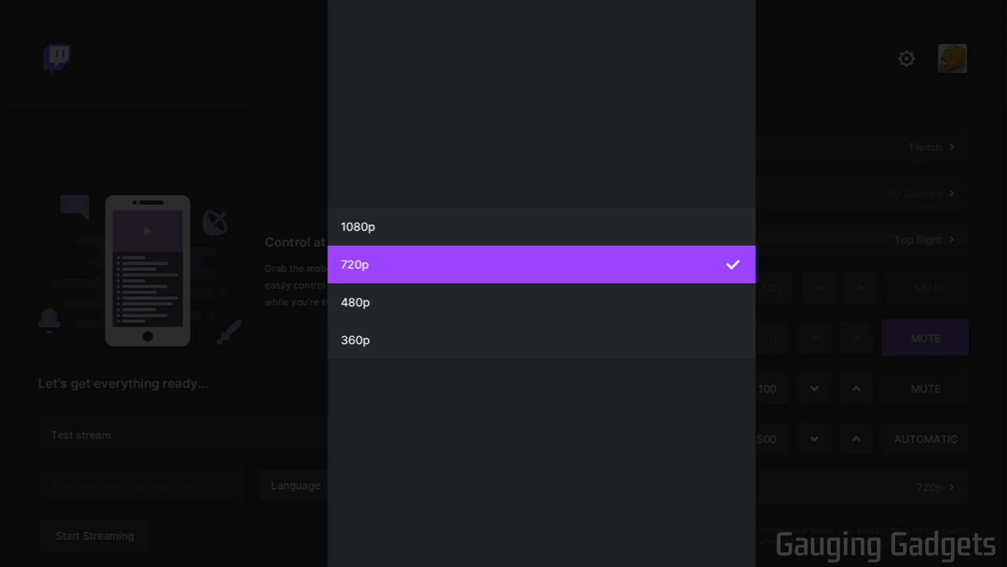
mouse_move(357, 227)
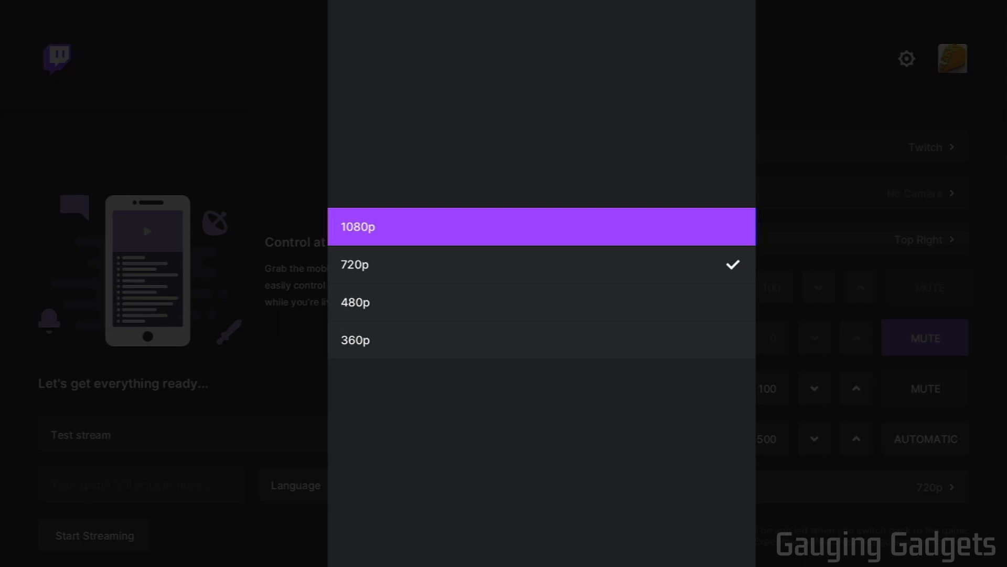
- Keep the resolution at 720p and bring up the Xbox guide over the broadcast page
left_click(354, 265)
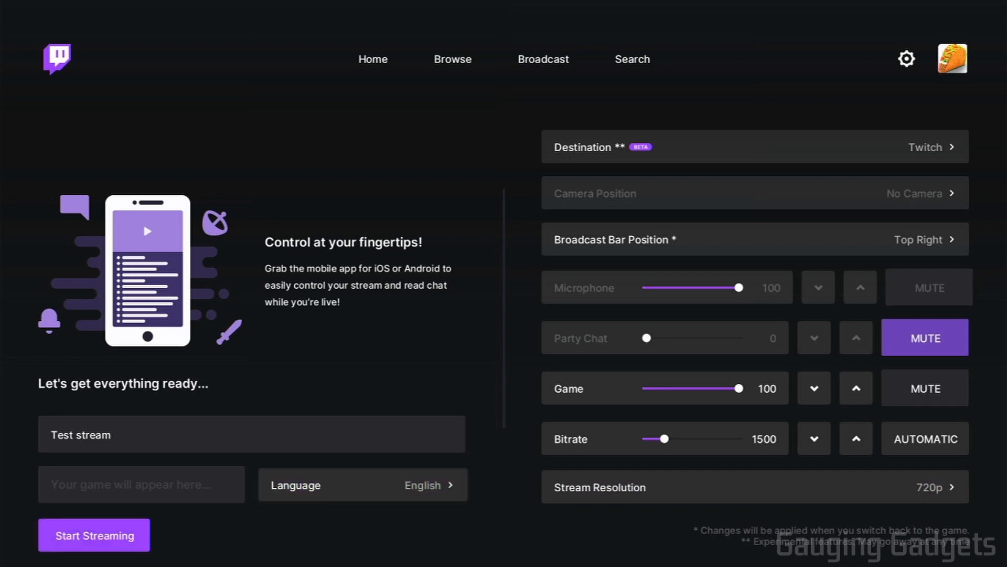
key("Xbox")
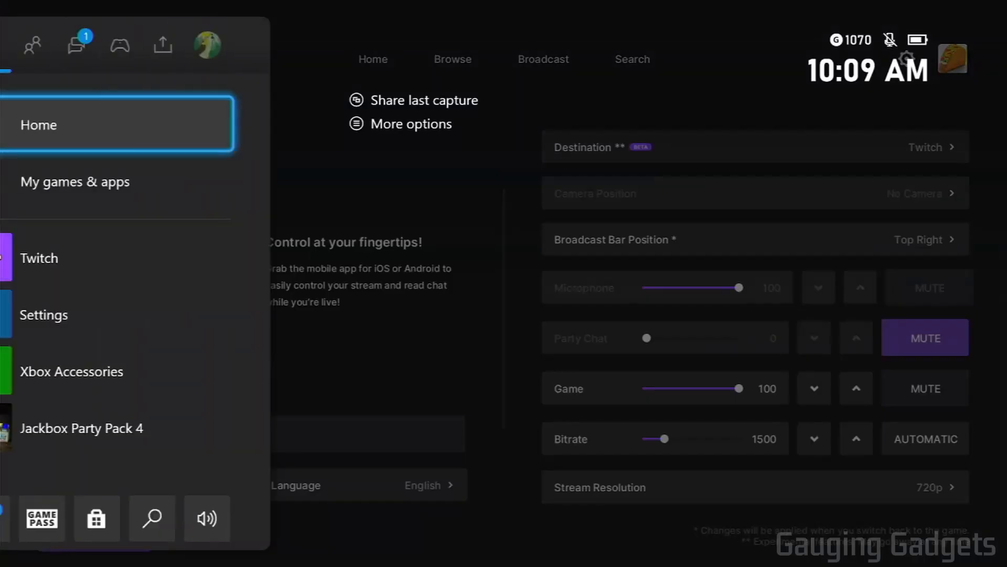
- Go Home to launch Call of Duty, then switch back to the Twitch broadcast page
left_click(74, 182)
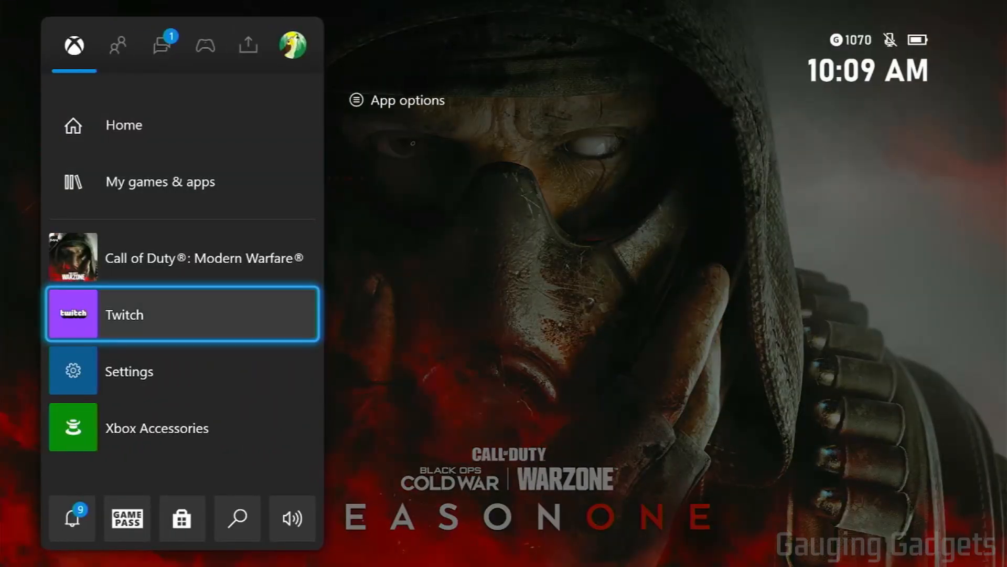
left_click(124, 314)
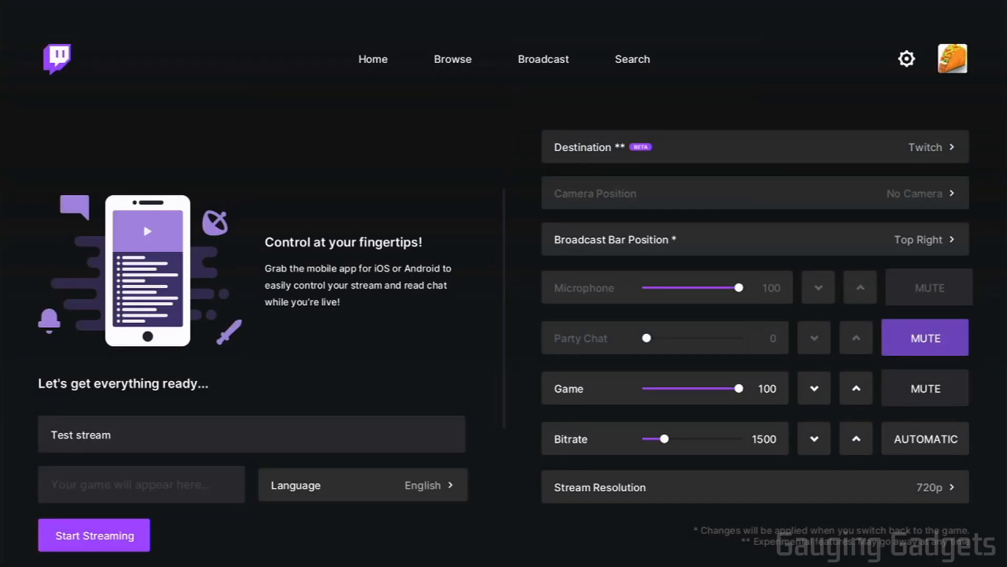
- Start streaming live at twitch.tv/gauginggadgetstest and return to Call of Duty loading
left_click(94, 534)
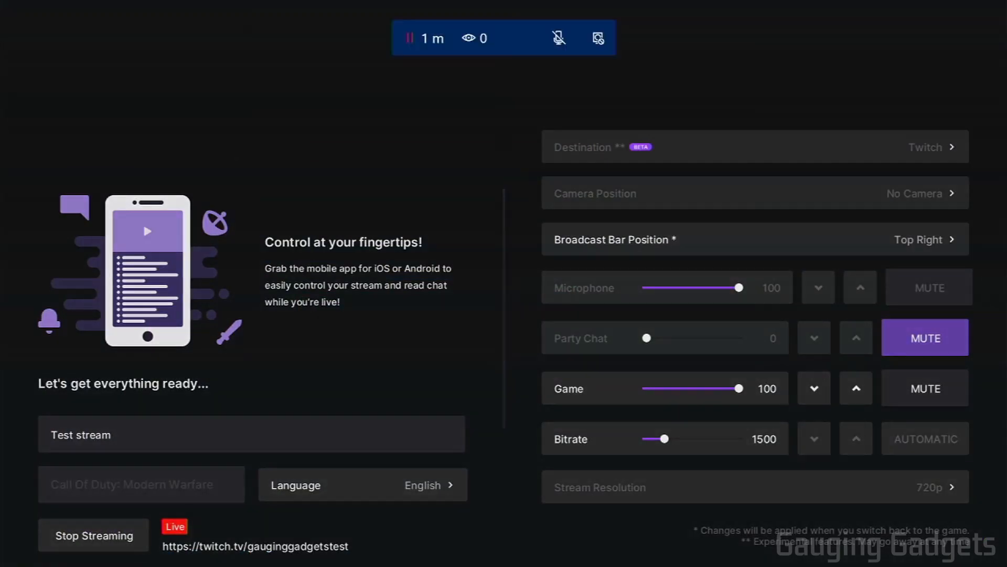
key("xbox")
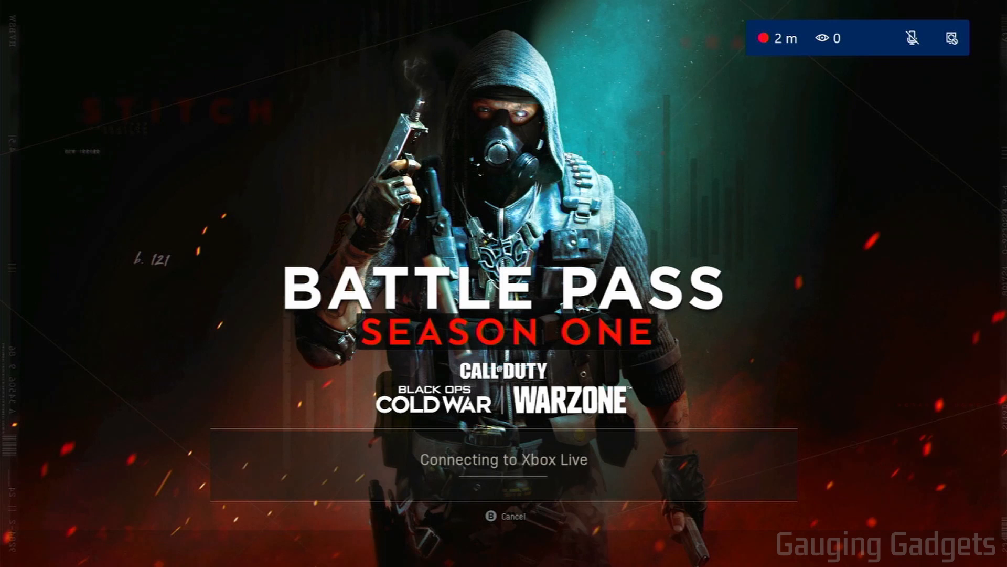
key("Xbox")
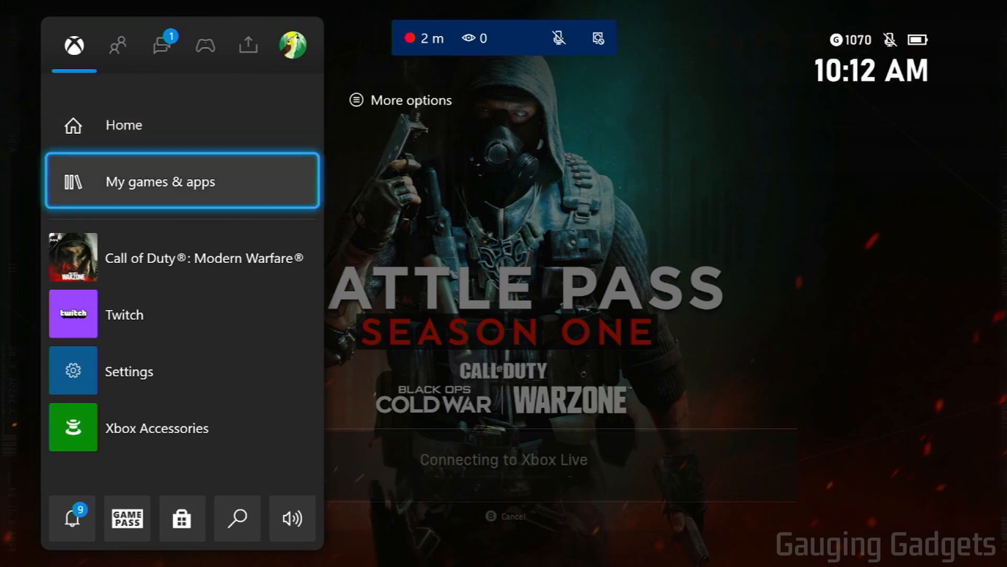